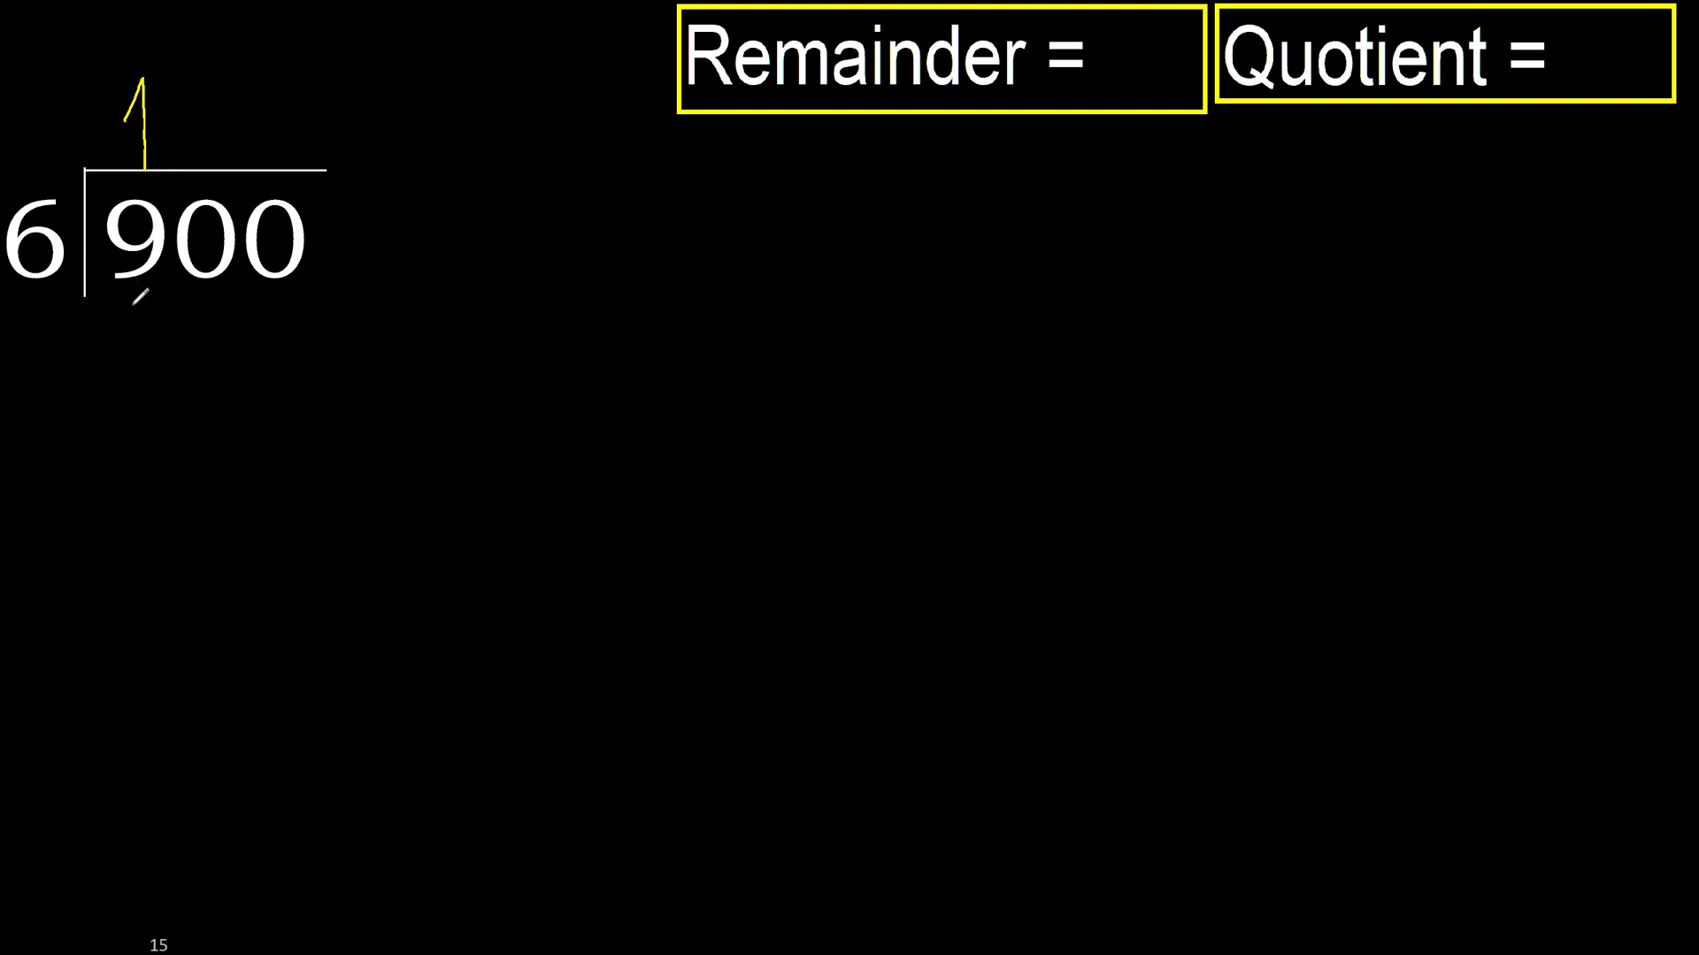
# Handwrite a yellow 6 under the 9 of 900 and underline it.
pyautogui.moveTo(141, 271); pyautogui.dragTo(130, 347)
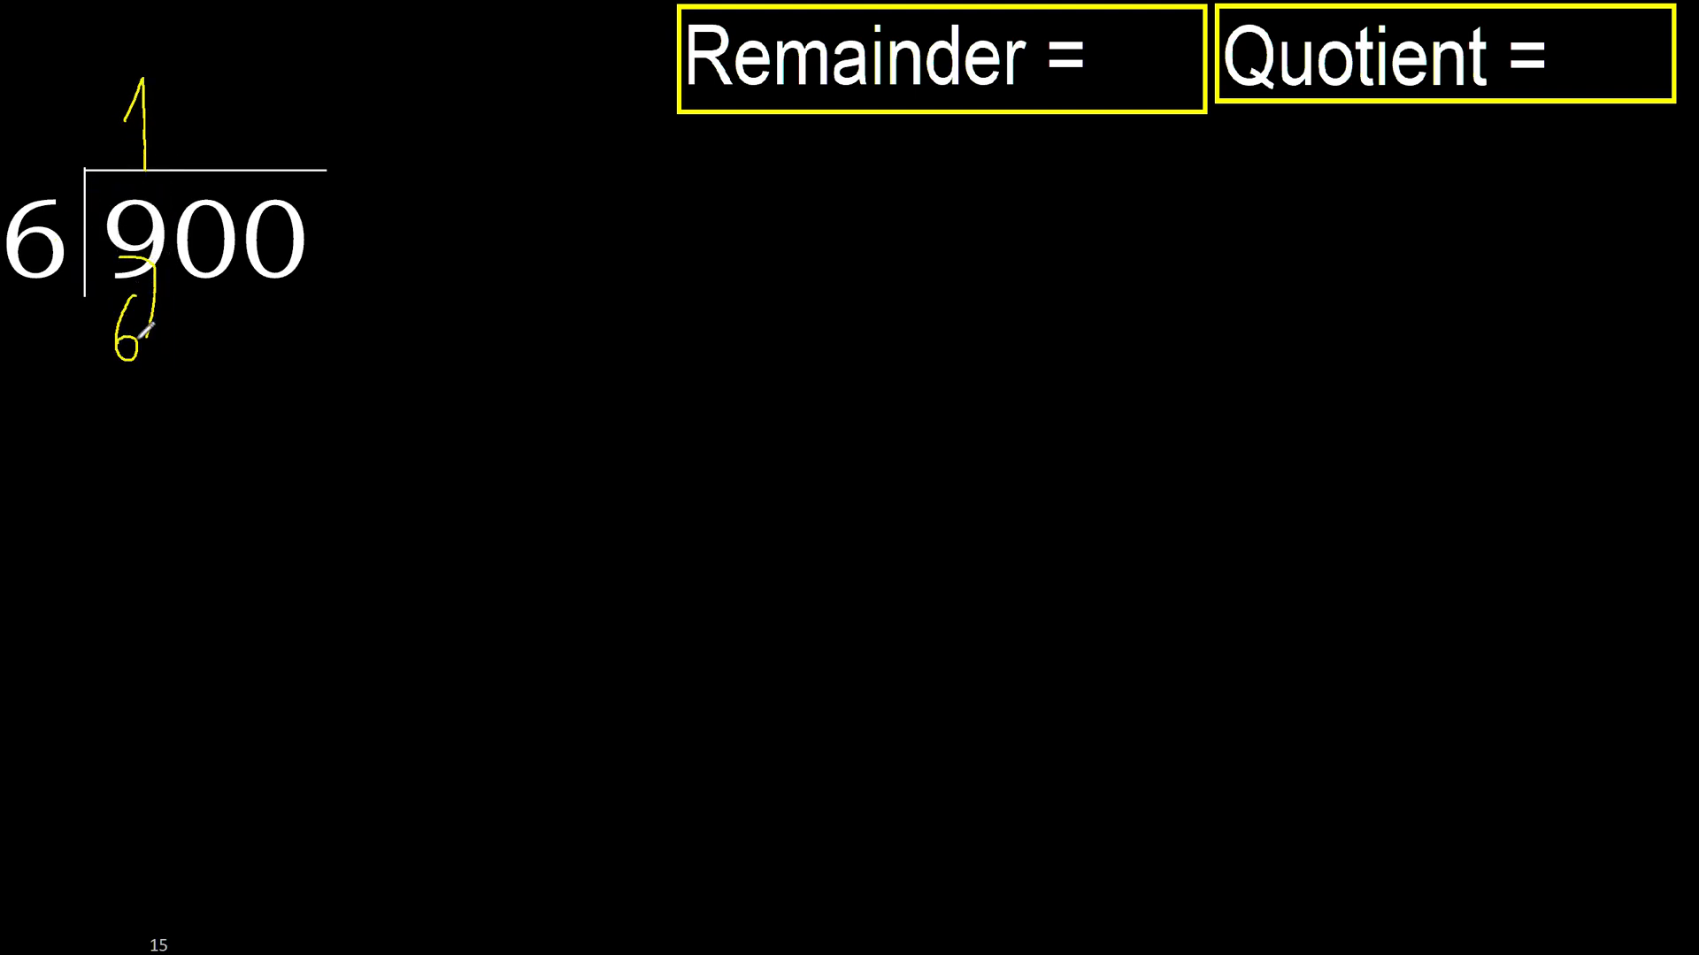
pyautogui.moveTo(97, 363); pyautogui.dragTo(163, 363)
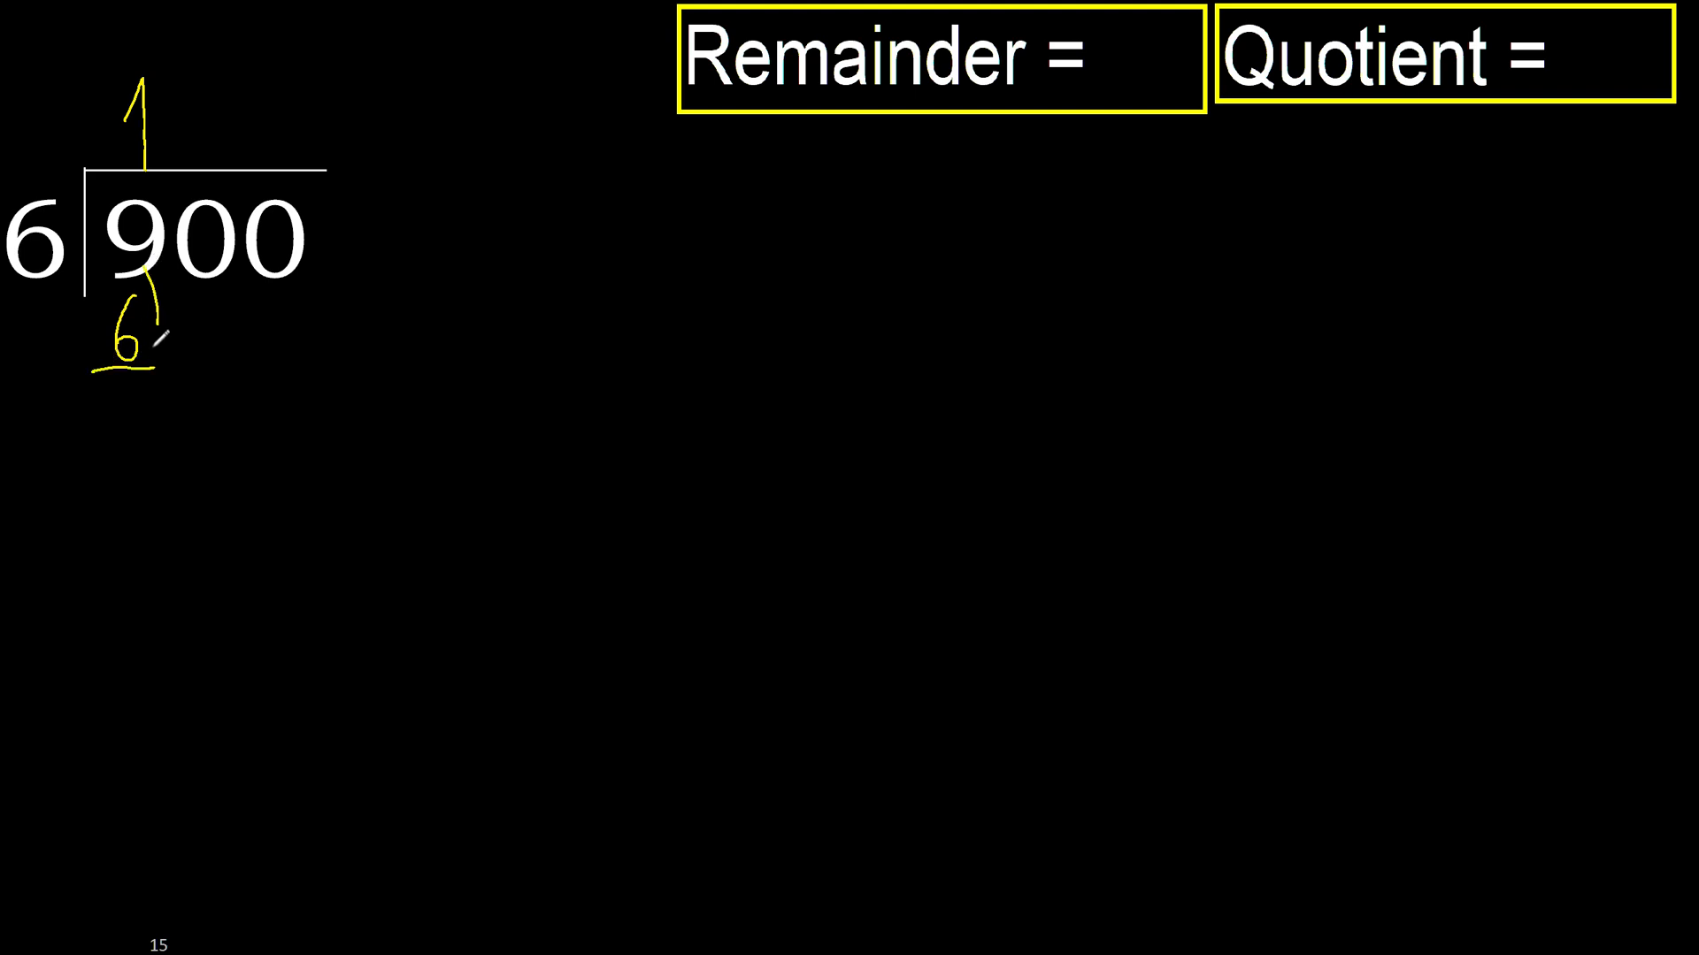